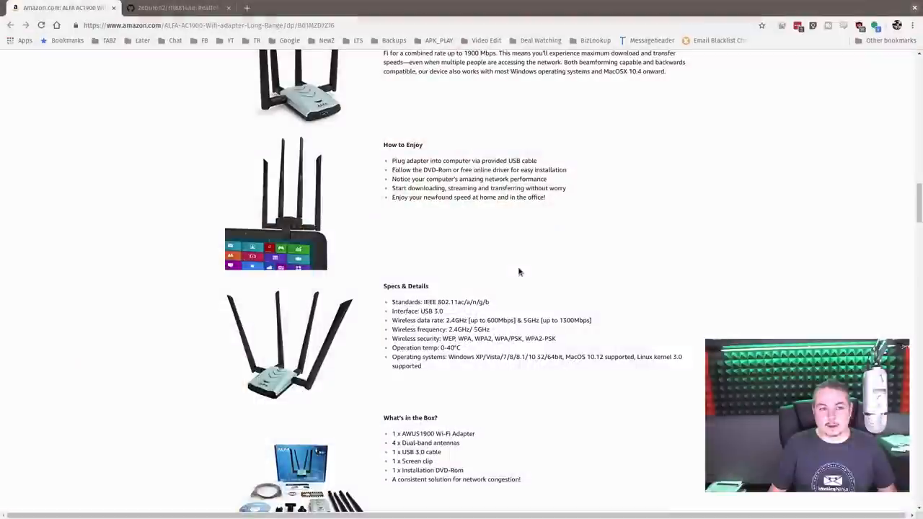
mouse_move(455, 389)
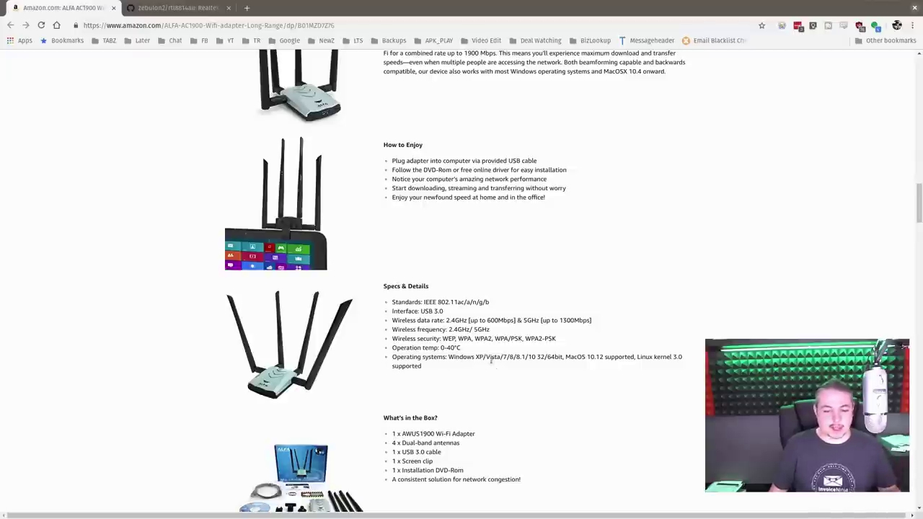
mouse_move(544, 372)
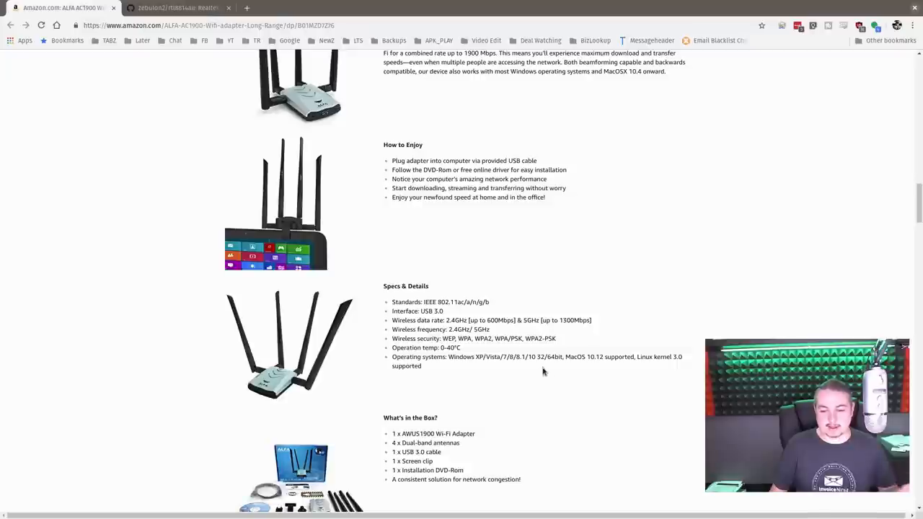
mouse_move(582, 359)
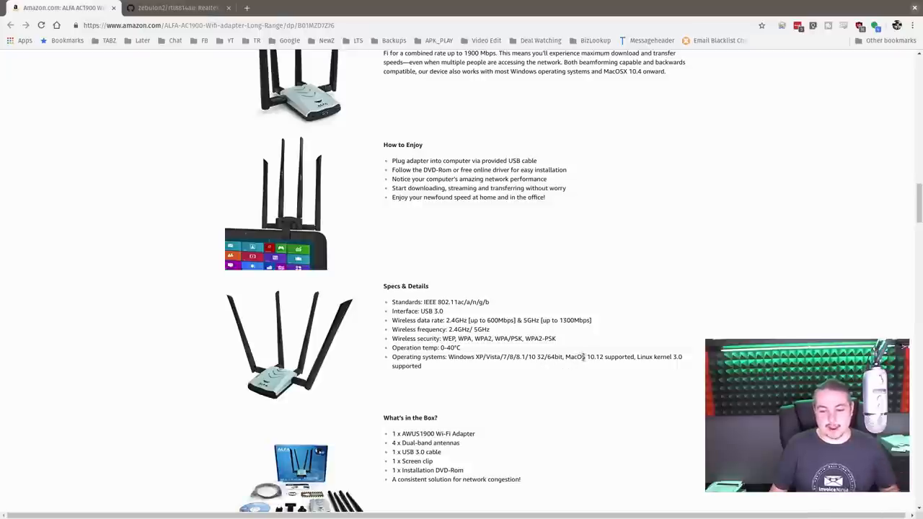
mouse_move(657, 368)
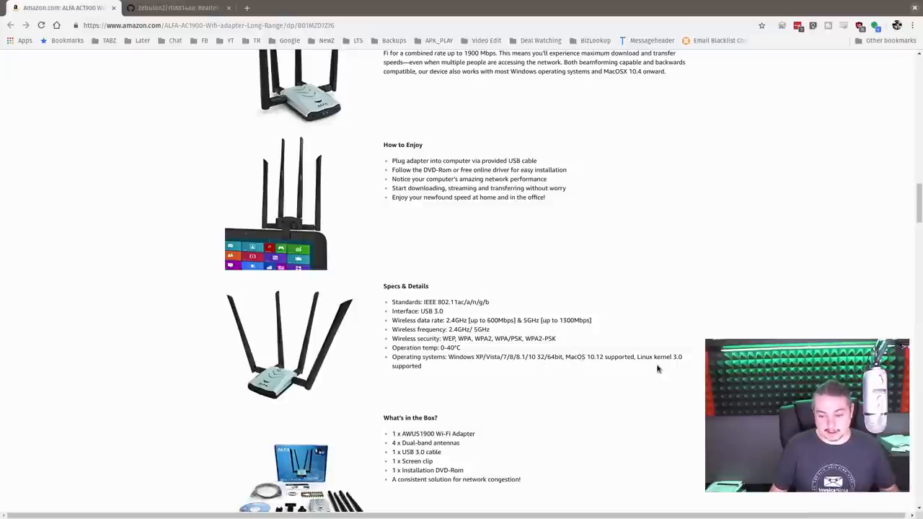
- Scroll through the adapter's Specs & Details and box contents, then switch to the rtl8814au GitHub tab
scroll(down, 3)
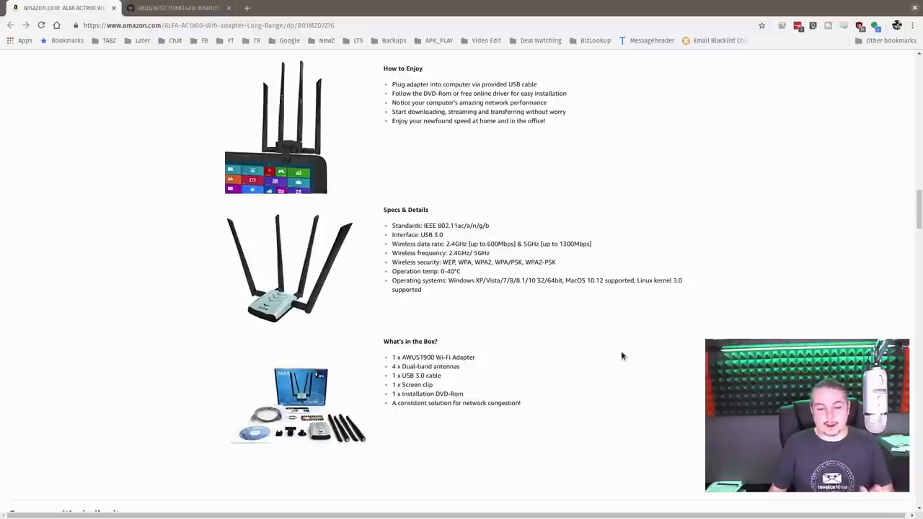
mouse_move(450, 281)
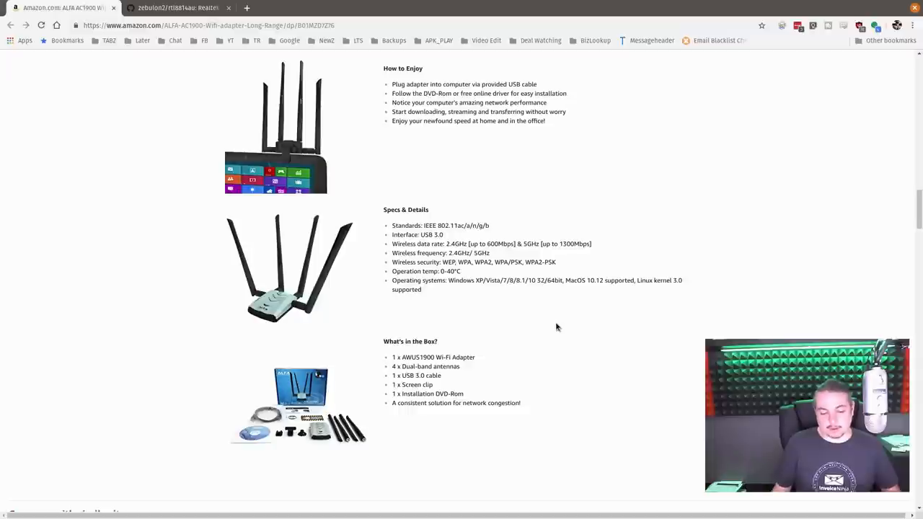
mouse_move(561, 326)
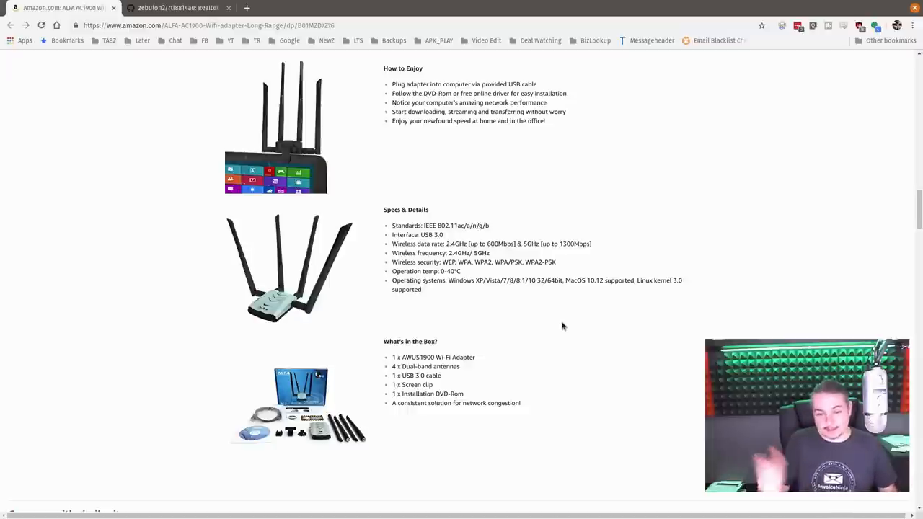
mouse_move(384, 3)
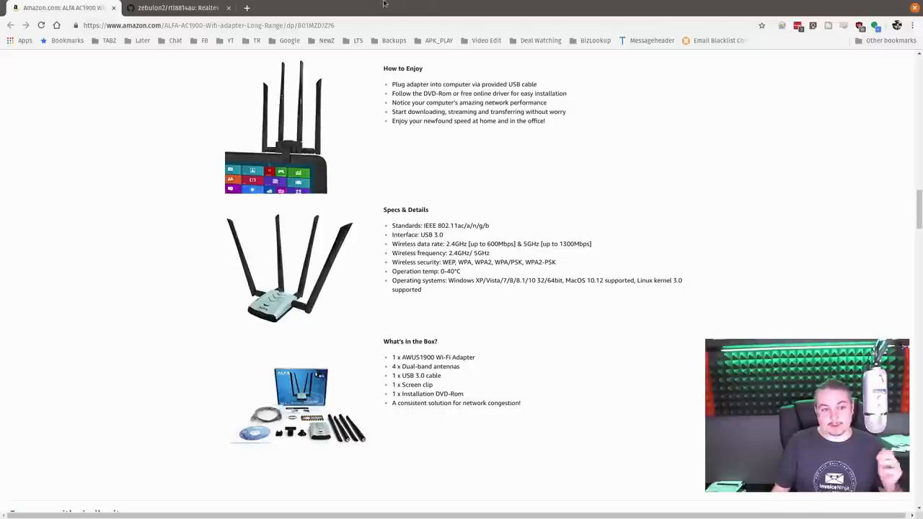
click(177, 7)
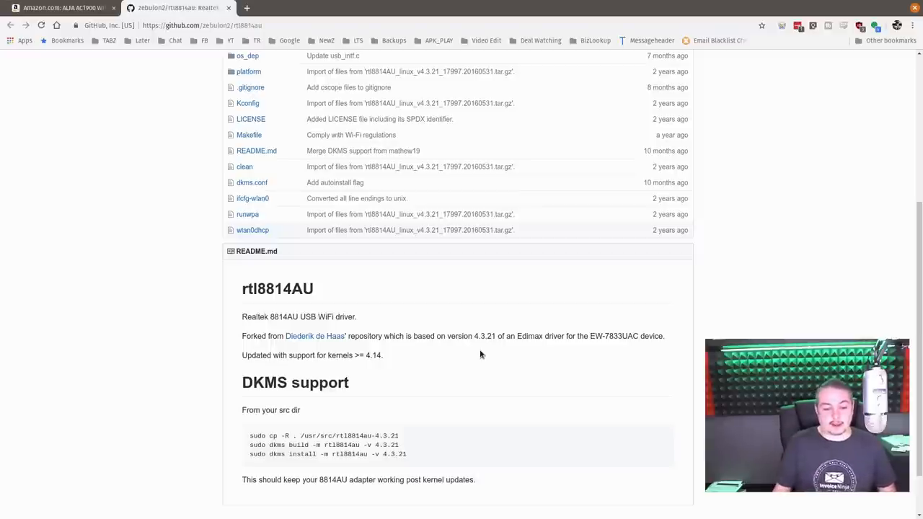
scroll(down, 3)
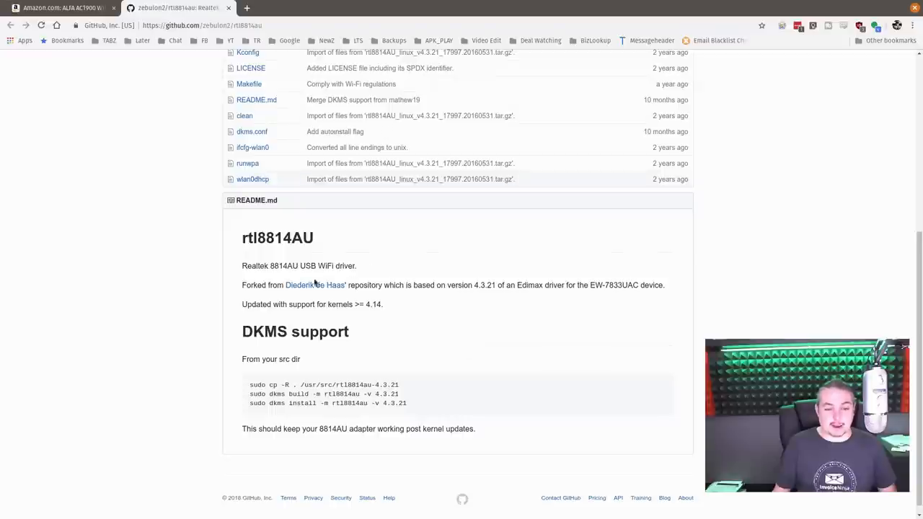
mouse_move(374, 332)
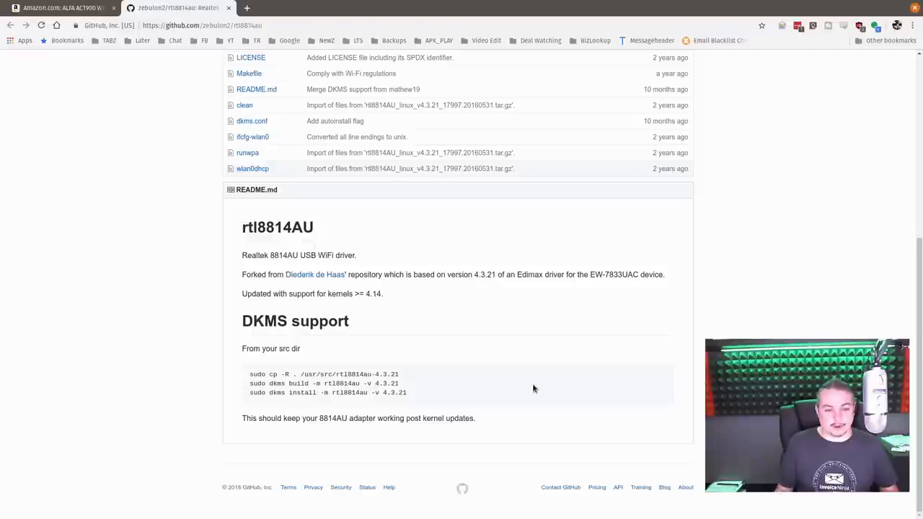
scroll(up, 3)
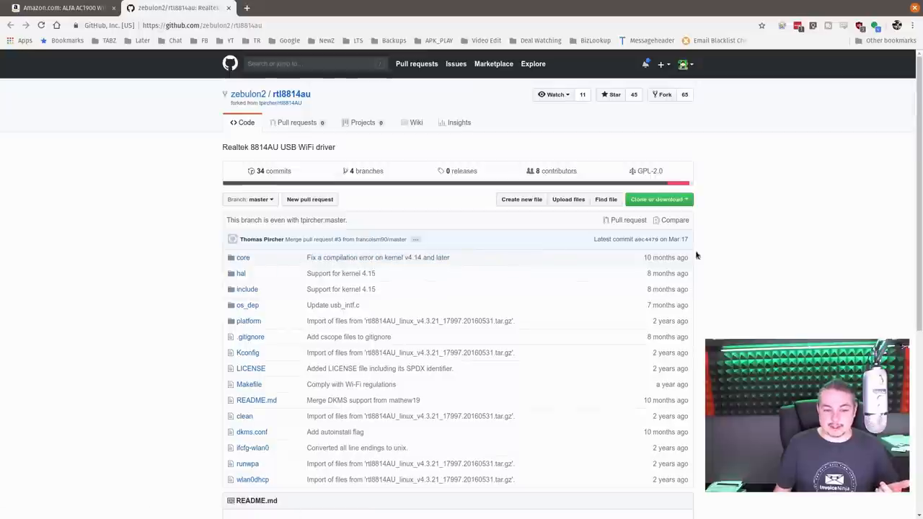
mouse_move(718, 323)
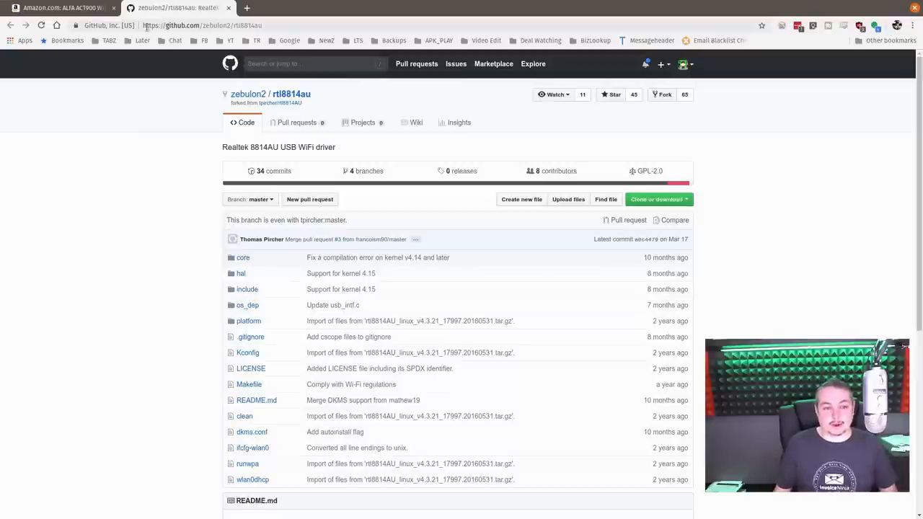
mouse_move(133, 175)
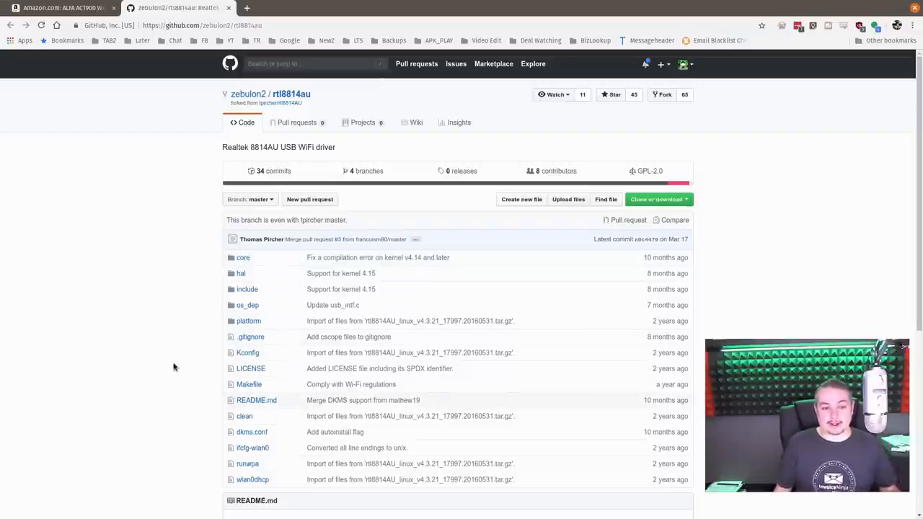
mouse_move(301, 3)
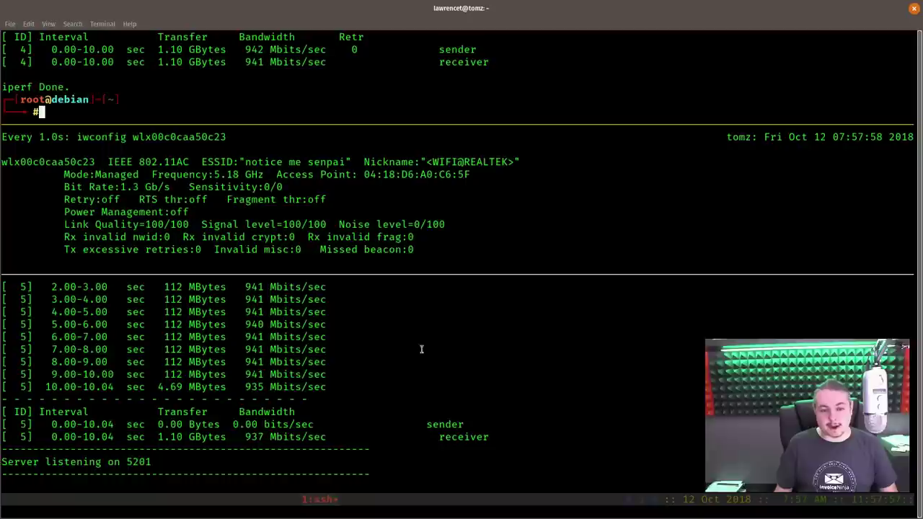
mouse_move(275, 103)
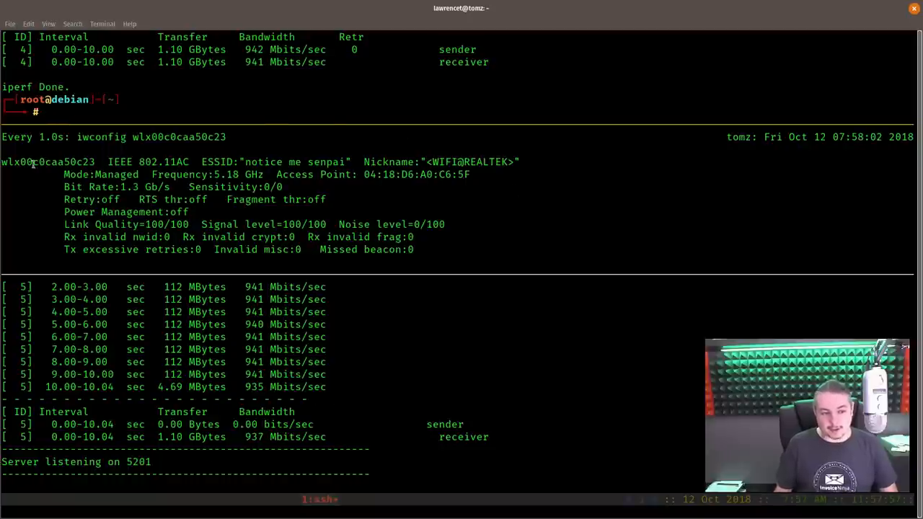
- Rerun the iperf3 client in the root@debian pane, getting about 940 Mbits/sec
double_click(43, 162)
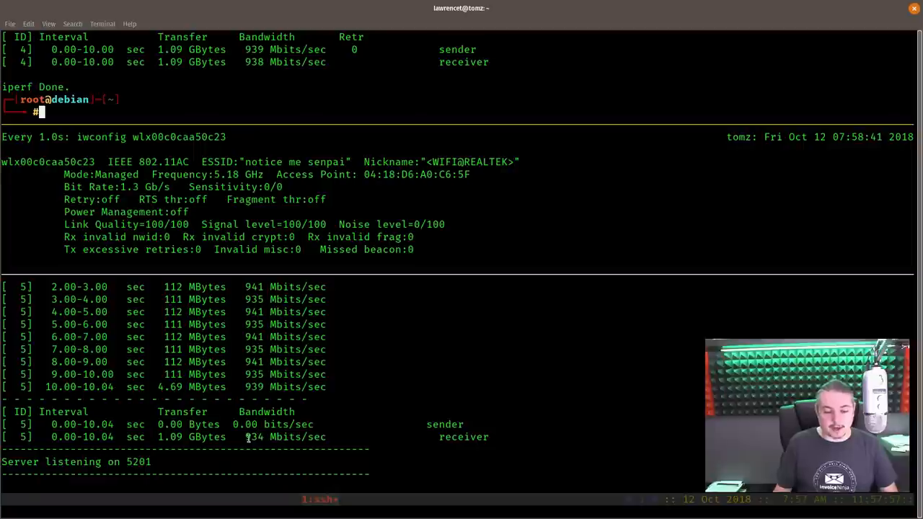
key(Return)
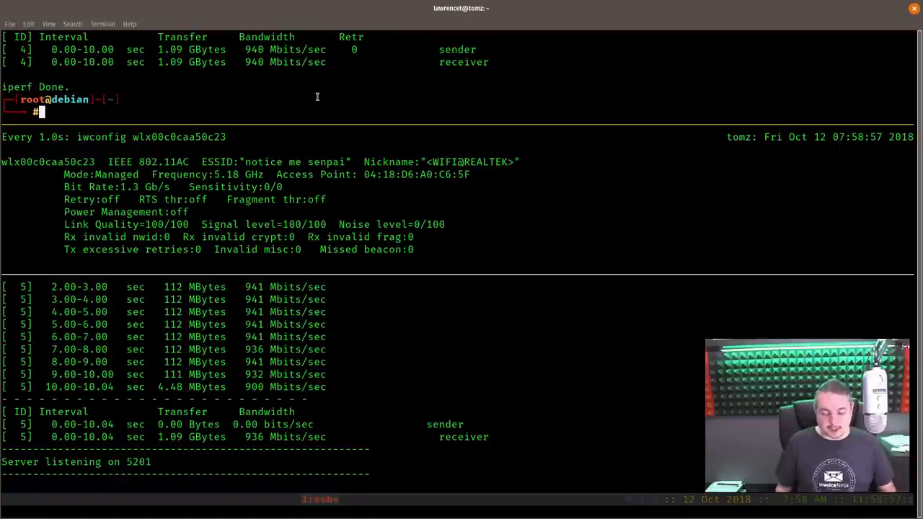
- Restart the server with iperf3 -s -B 192.168.3.9 and run iperf3 -c 192.168.3.9
key(ctrl+c)
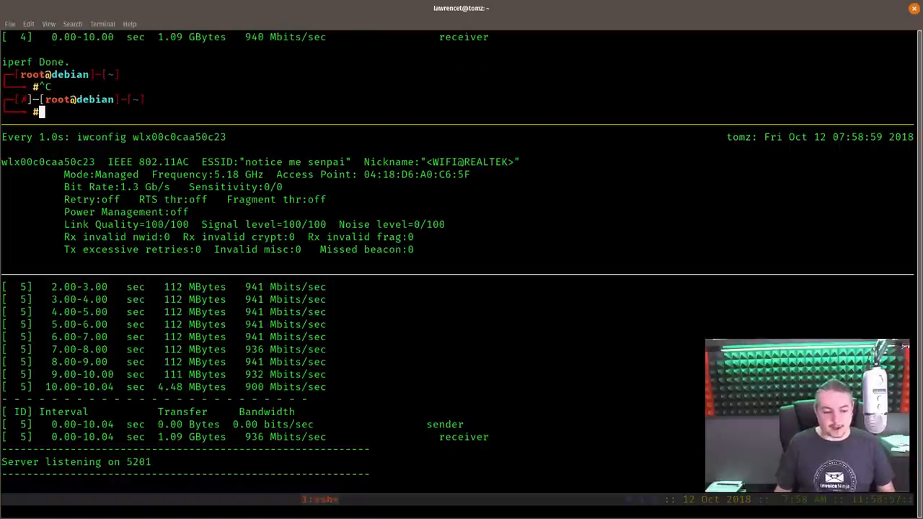
text(iperf3 -s -B 192.168.3.9)
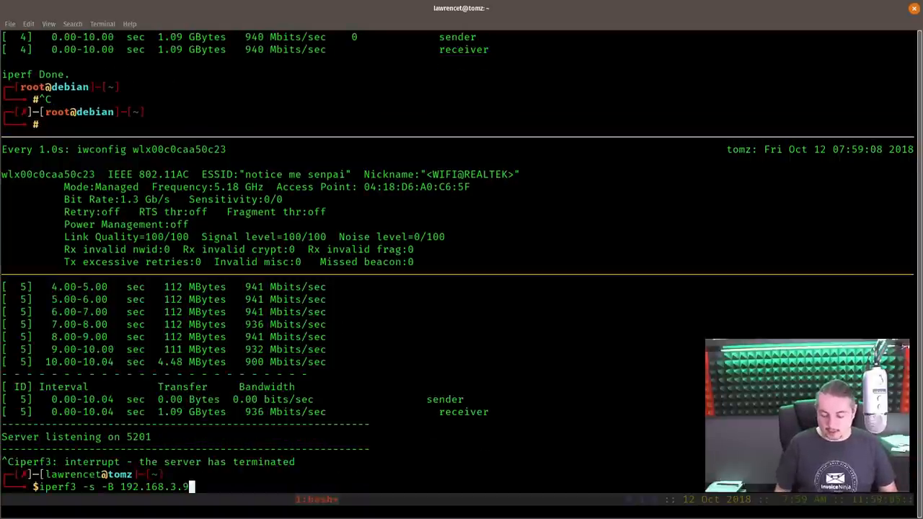
key(Return)
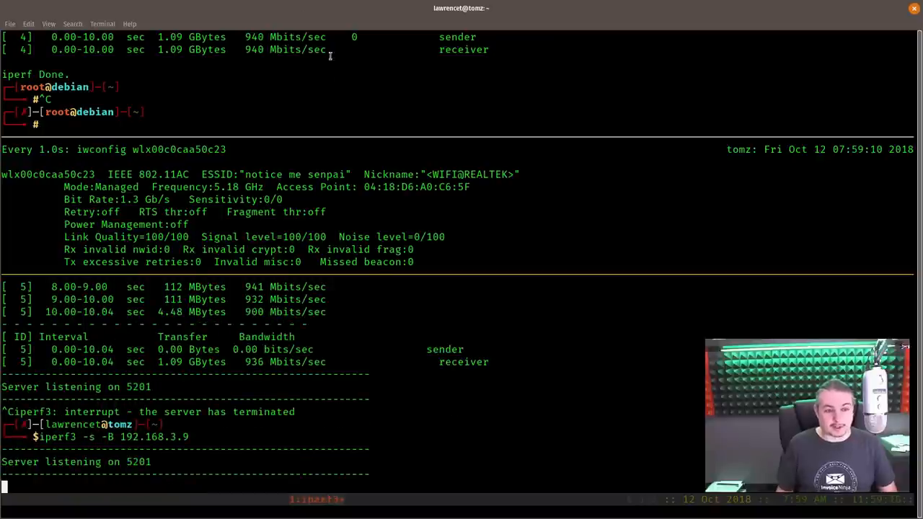
text(iperf3 -c 192.168.3.9)
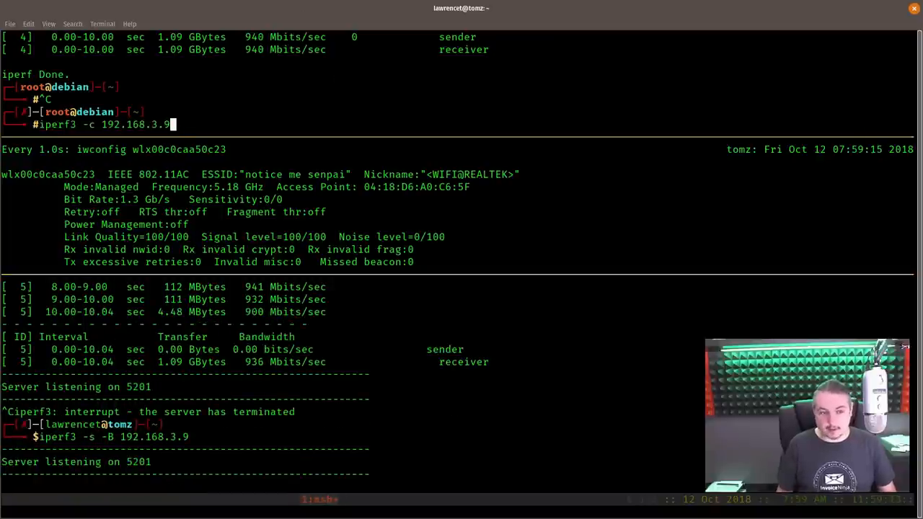
key(Return)
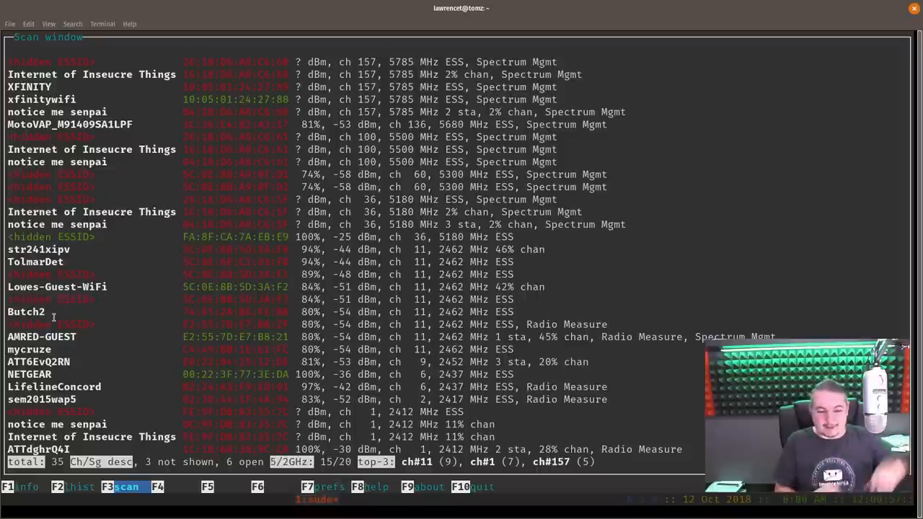
mouse_move(179, 278)
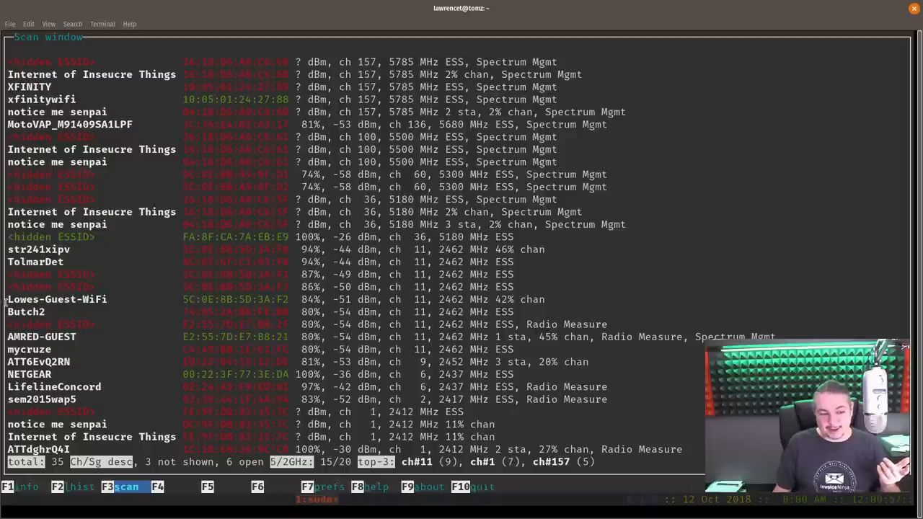
- Review wavemon's scan of 35 nearby networks with their signal strength and channels
click(57, 300)
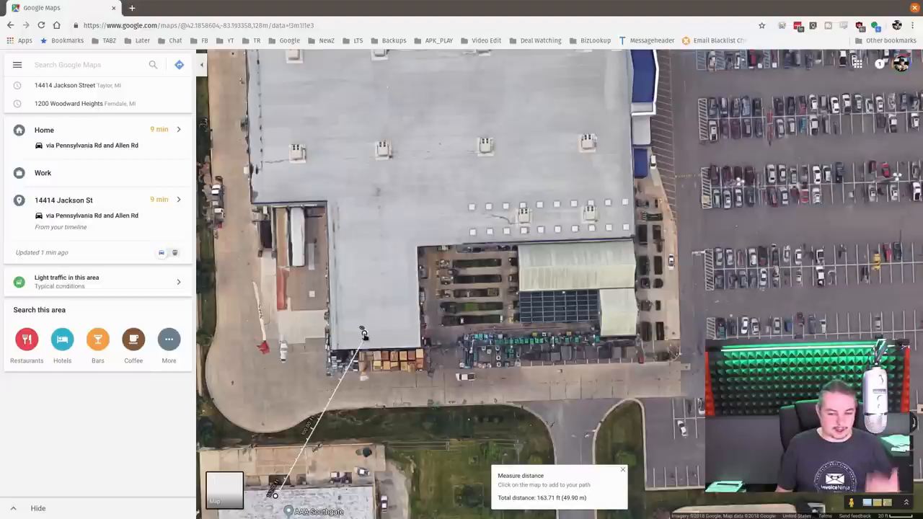
- Extend the map distance line onto the large roof, reaching 354.17 ft (107.95 m)
click(557, 204)
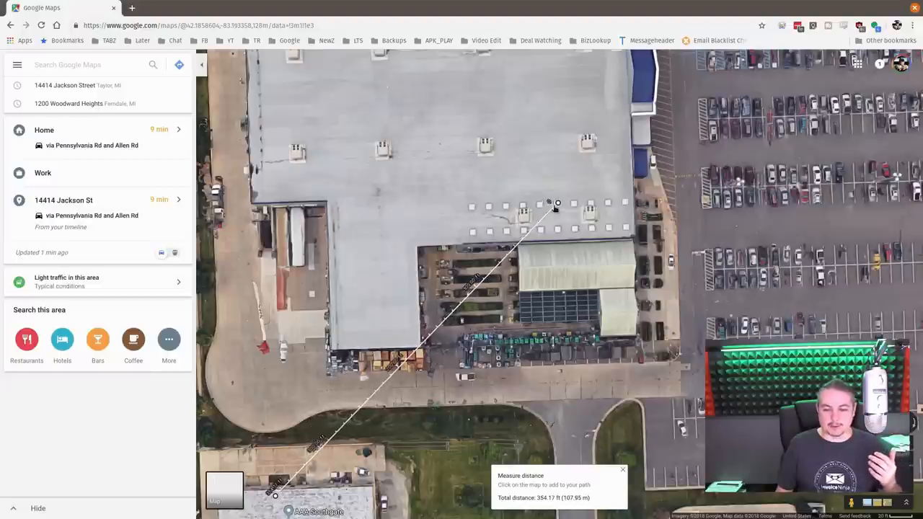